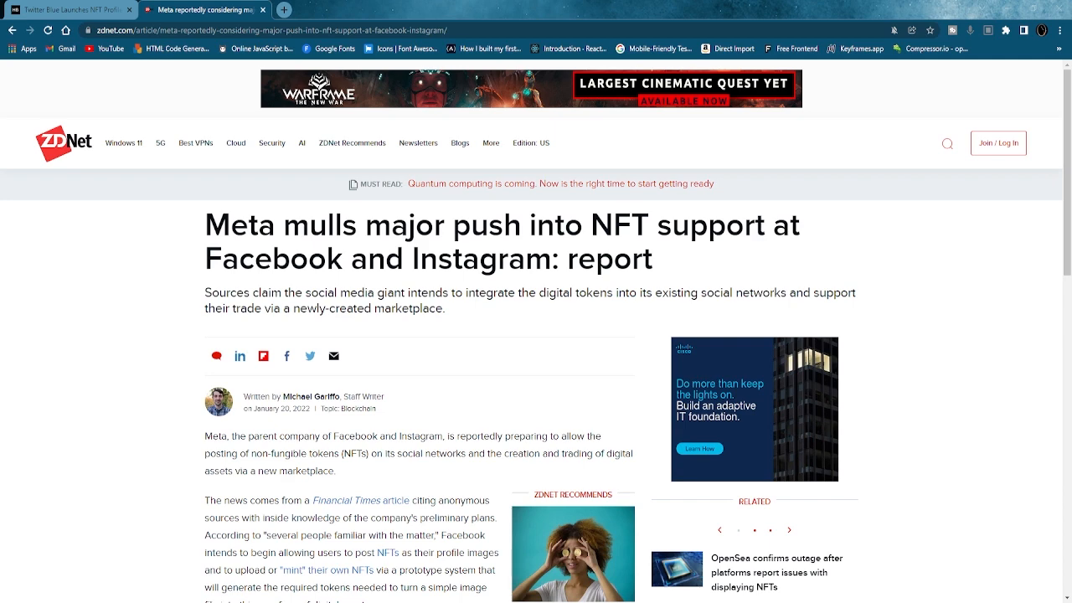
{"action": "scroll", "scroll_direction": "down", "scroll_amount": 3}
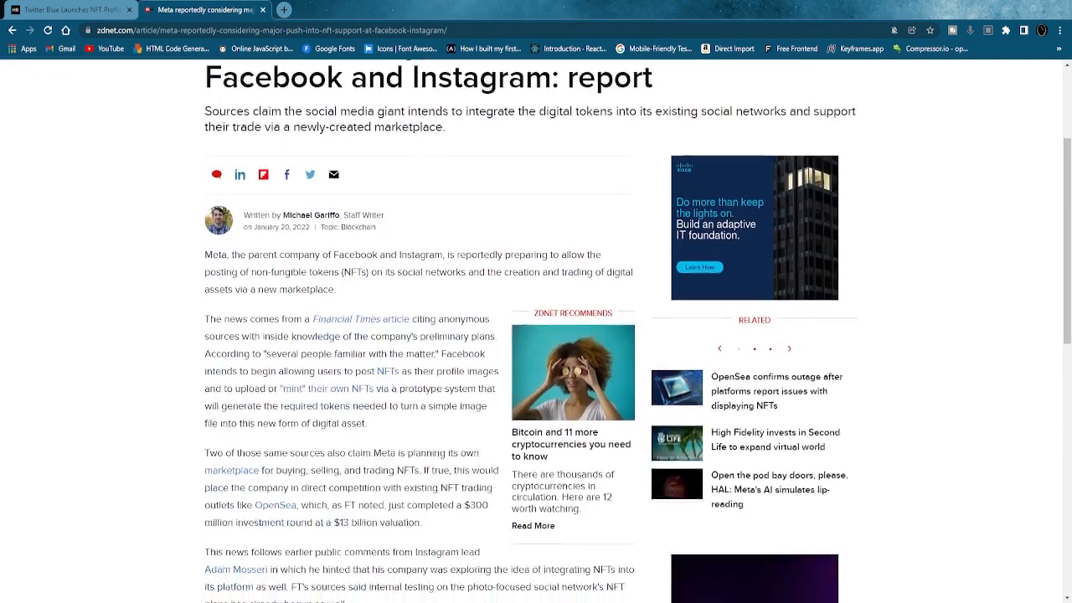
{"action": "scroll", "scroll_direction": "down", "scroll_amount": 3}
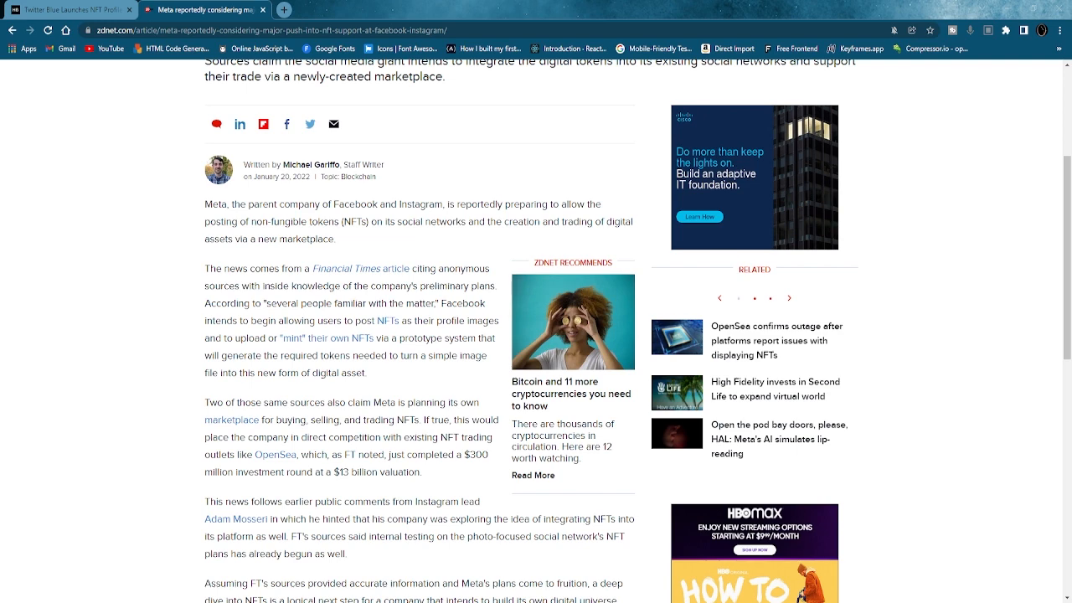
{"action": "scroll", "scroll_direction": "down", "scroll_amount": 3}
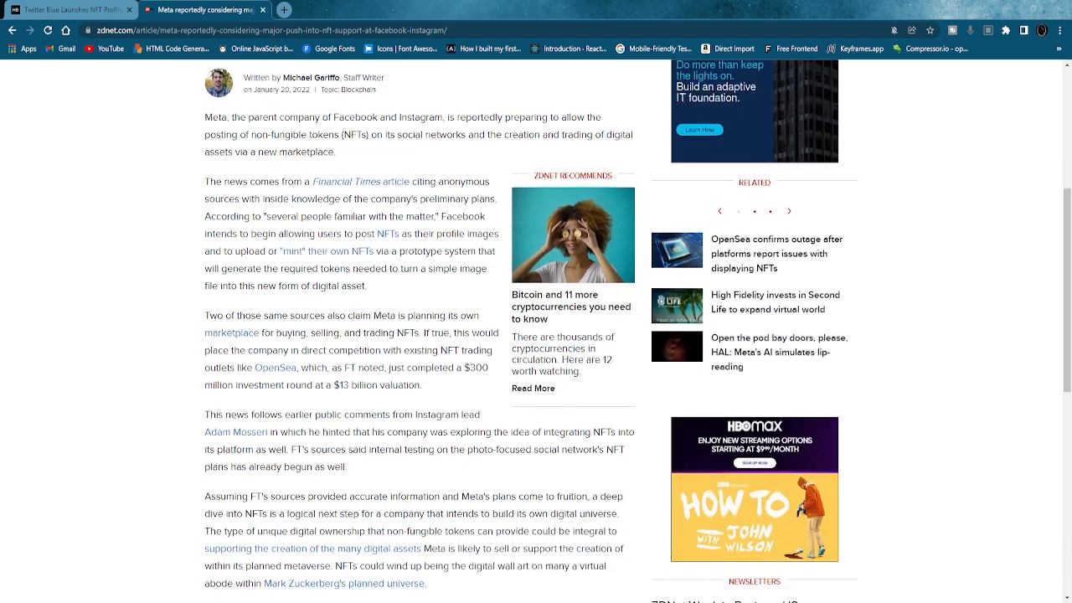
{"action": "scroll", "scroll_direction": "down", "scroll_amount": 3}
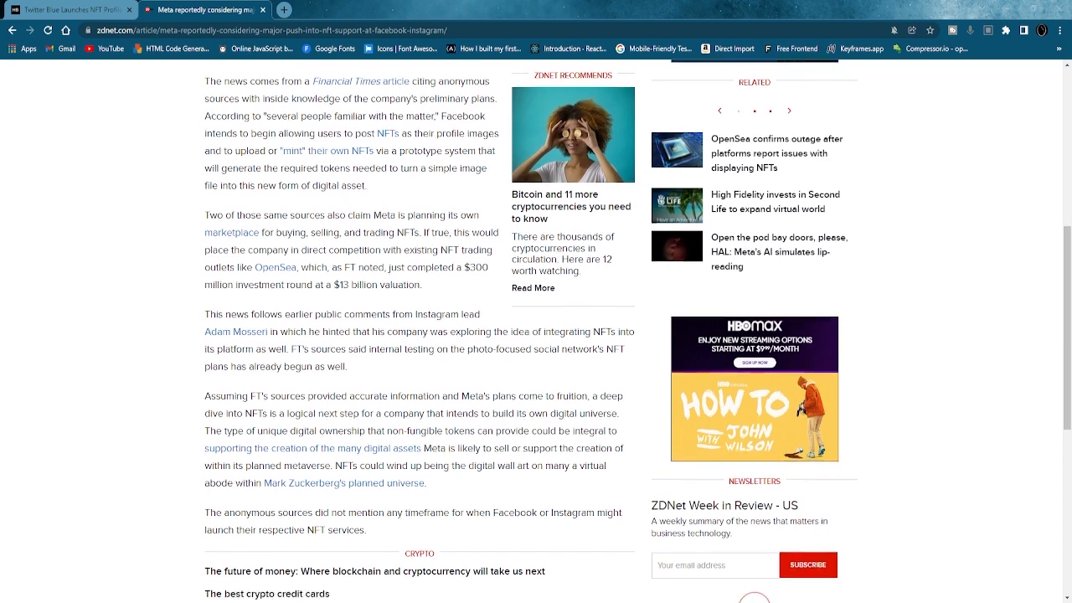
{"action": "scroll", "scroll_direction": "down", "scroll_amount": 3}
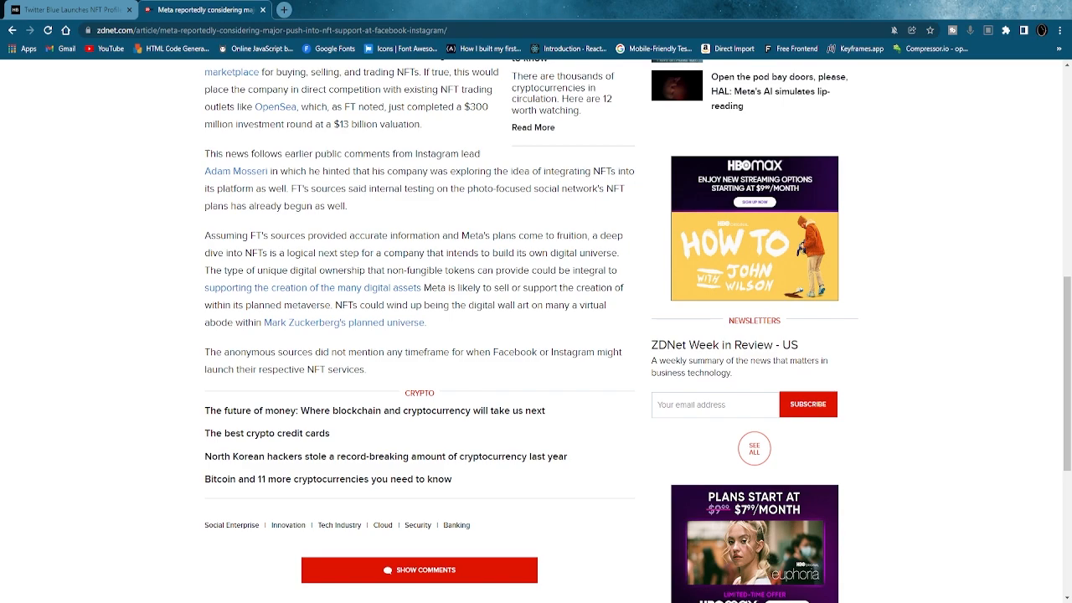
{"action": "scroll", "scroll_direction": "up", "scroll_amount": 3}
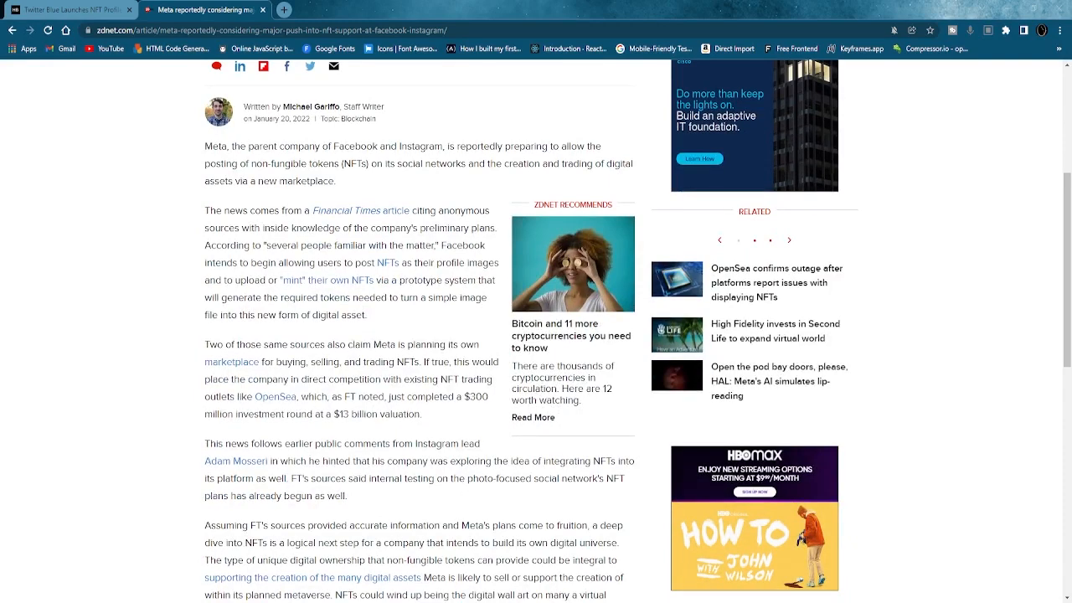
{"action": "scroll", "scroll_direction": "down", "scroll_amount": 3}
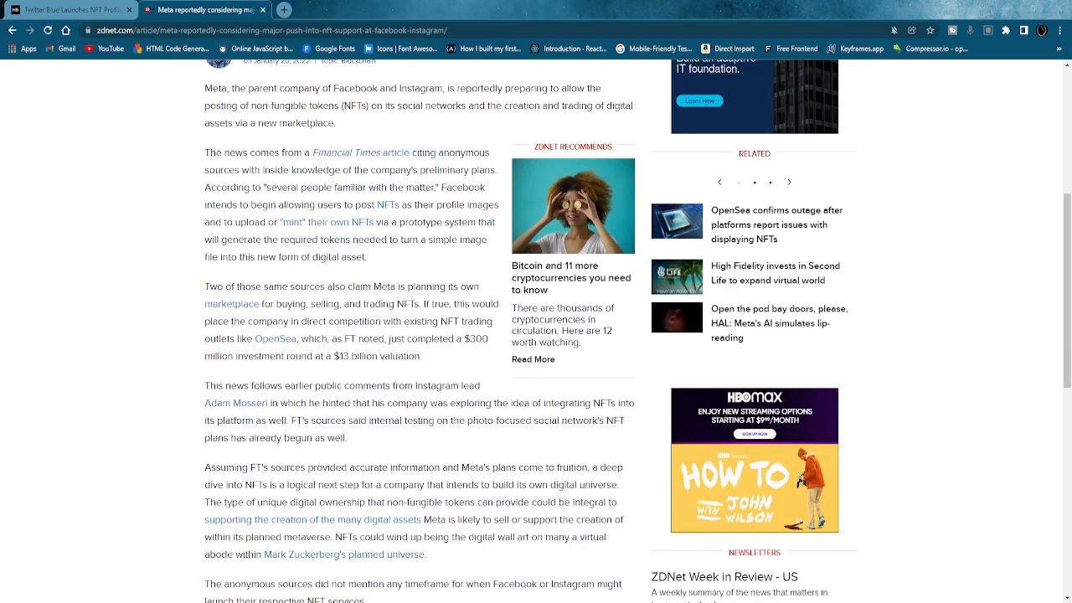